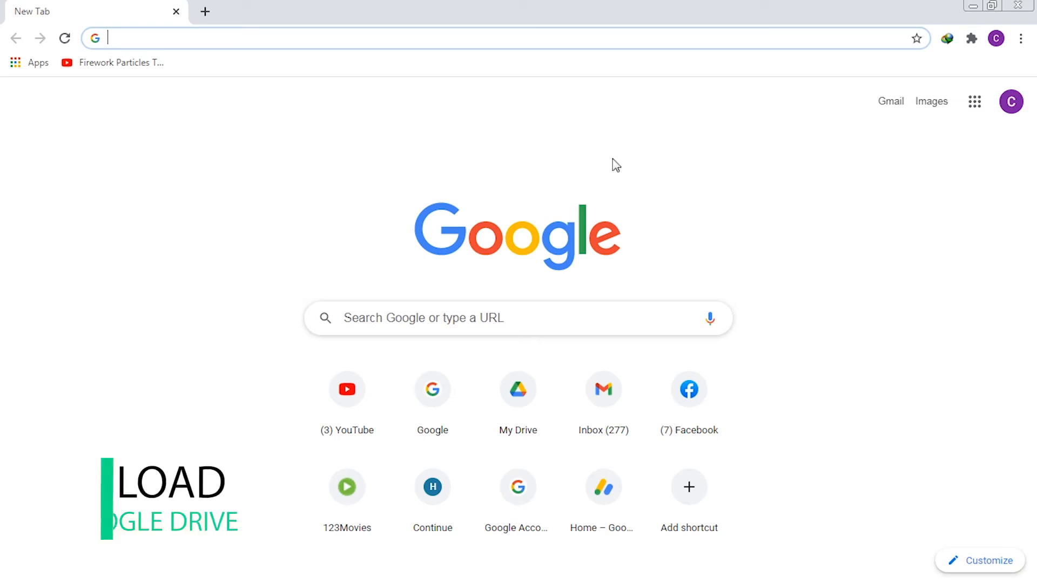
# Open Google Drive from the My Drive shortcut on Chrome's New Tab page
pyautogui.click(518, 389)
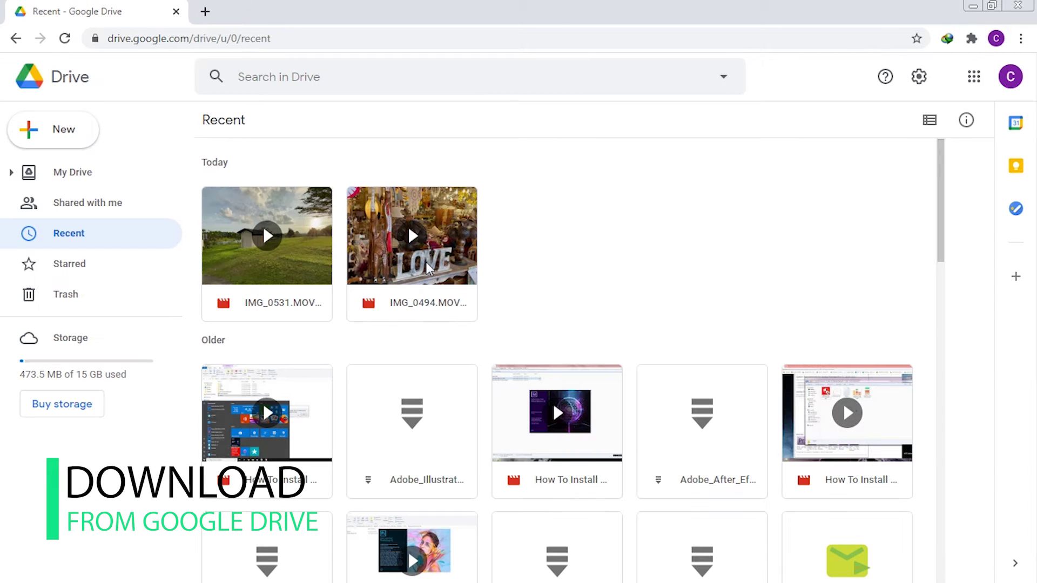
# Download IMG_0531.MOV to Downloads\Video, open that folder, and right-click the downloaded video
pyautogui.click(267, 236)
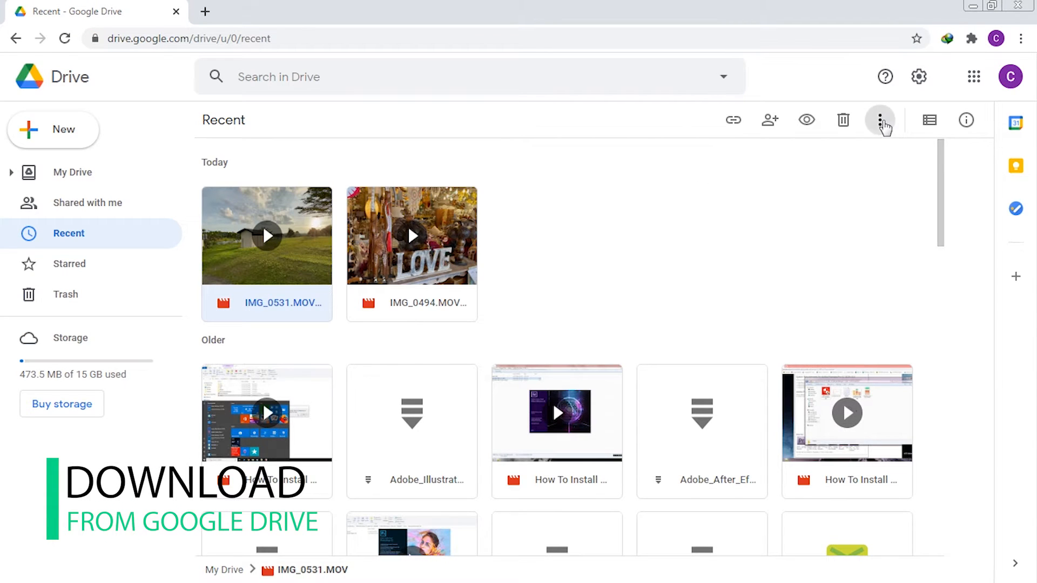
pyautogui.click(880, 120)
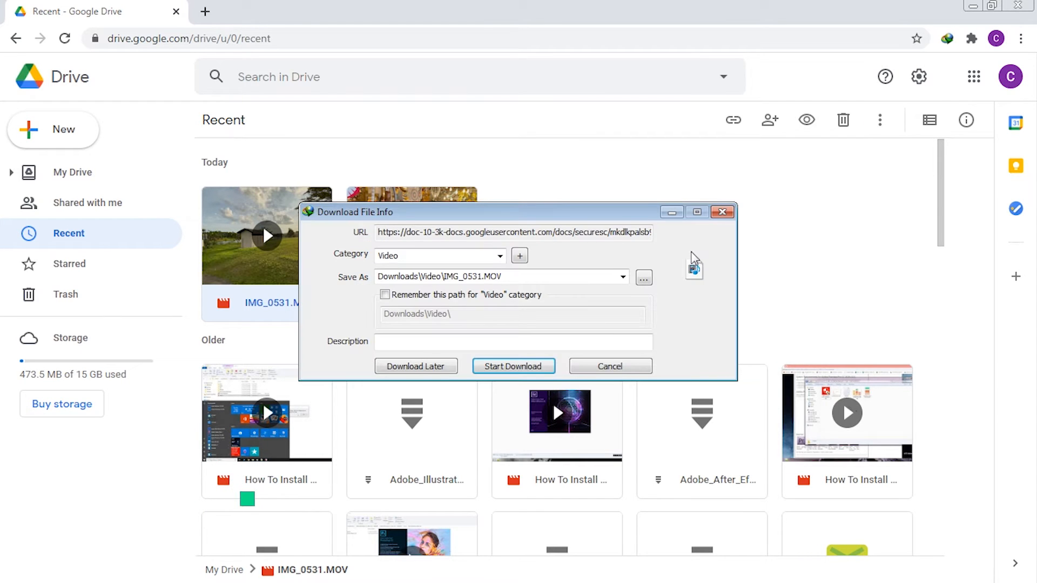
pyautogui.click(513, 366)
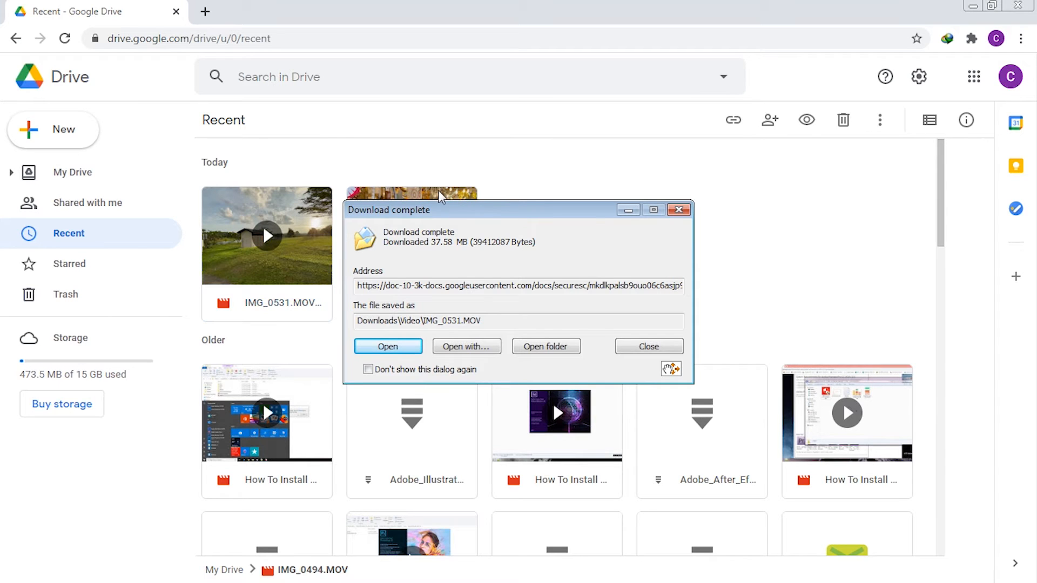
pyautogui.click(545, 345)
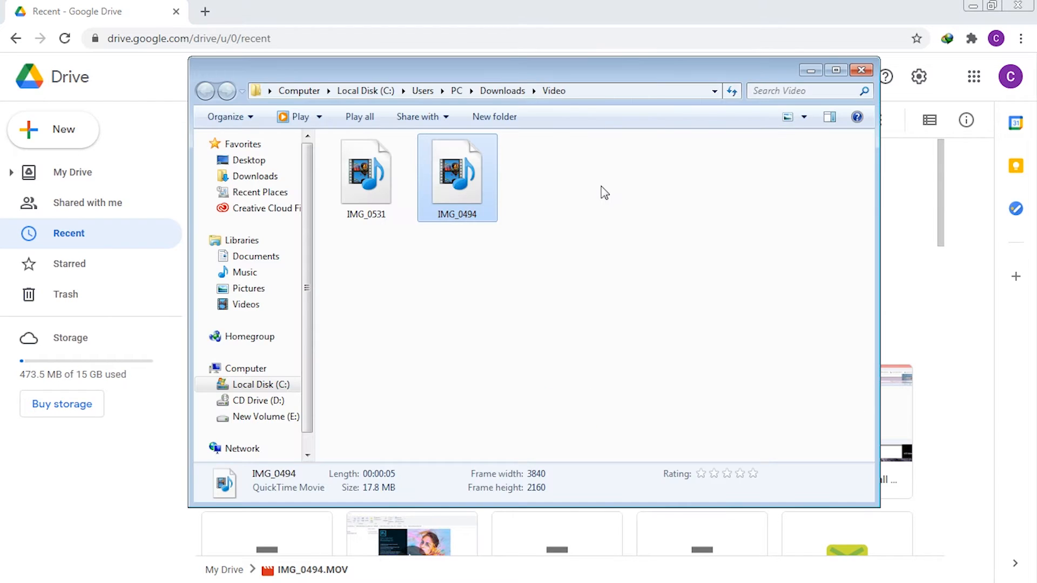
pyautogui.rightClick(366, 175)
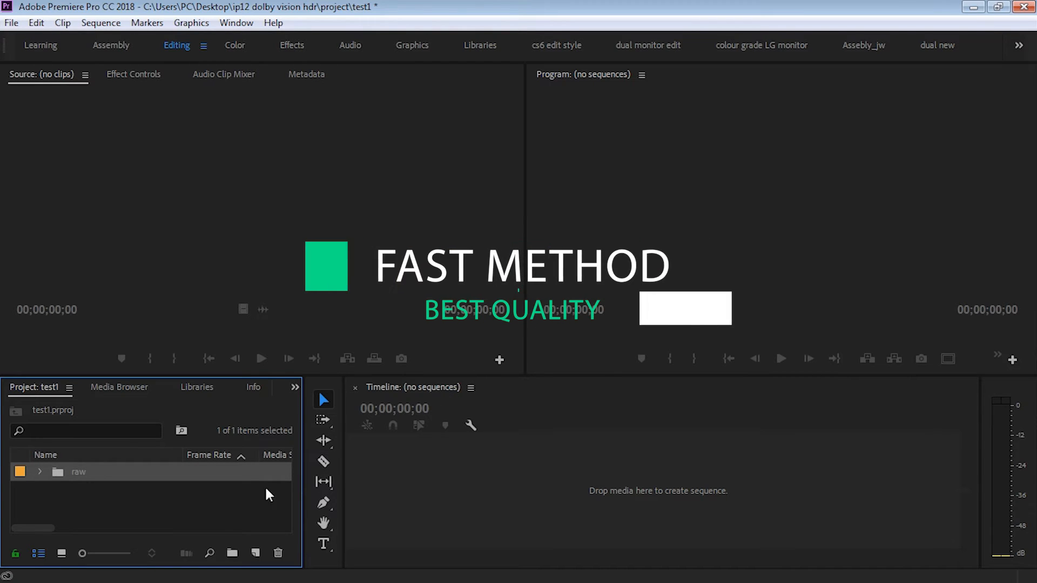
# Expand the raw bin to show IMG_0494.MOV and IMG_0531.MOV
pyautogui.click(39, 472)
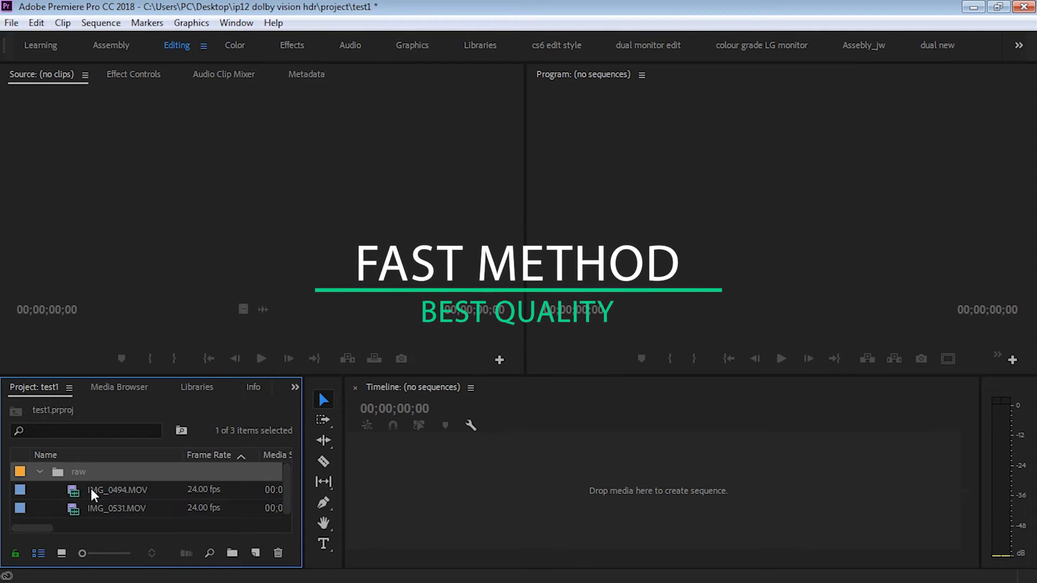